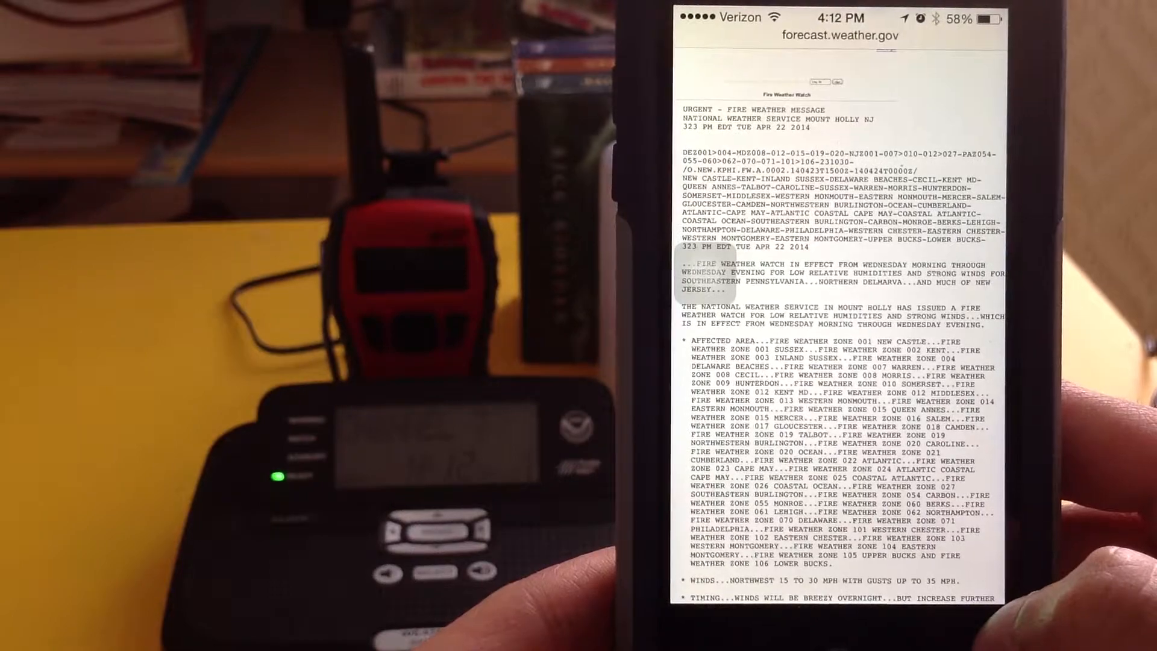
pyautogui.scroll(-3)
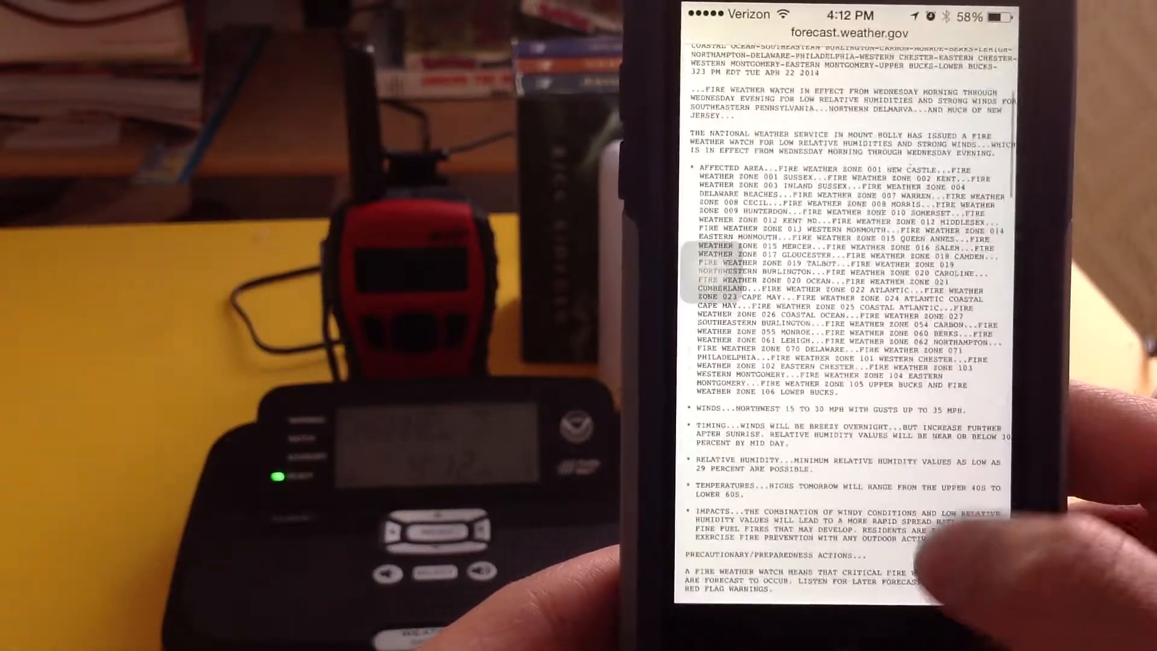
pyautogui.scroll(-3)
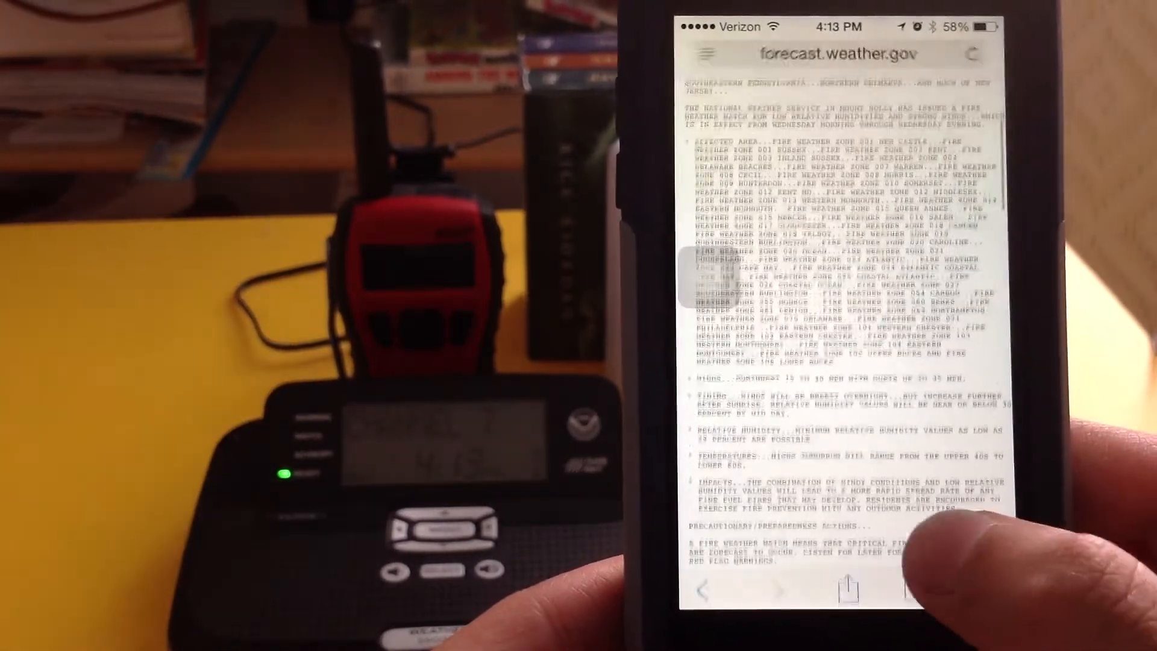
pyautogui.scroll(-3)
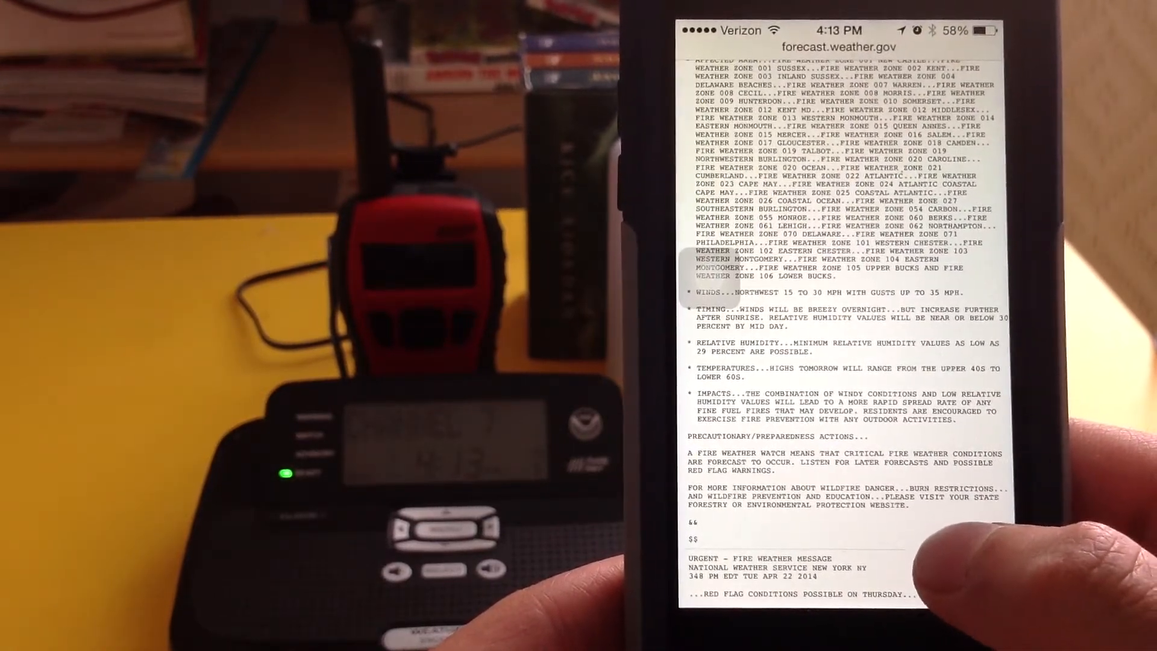
pyautogui.scroll(3)
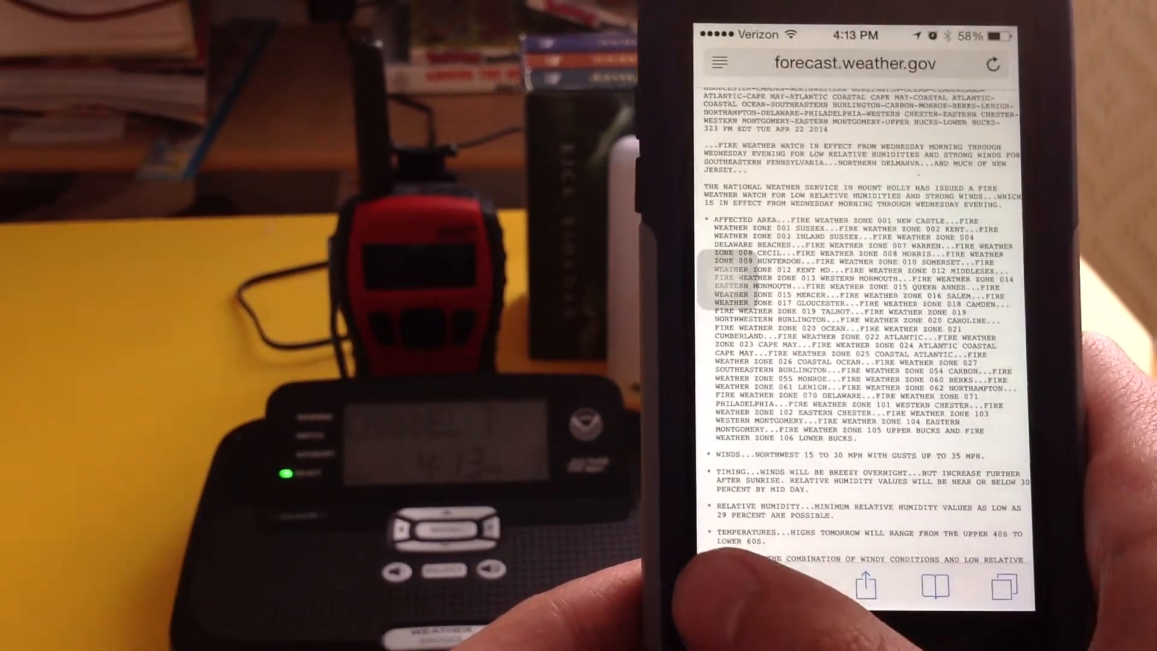